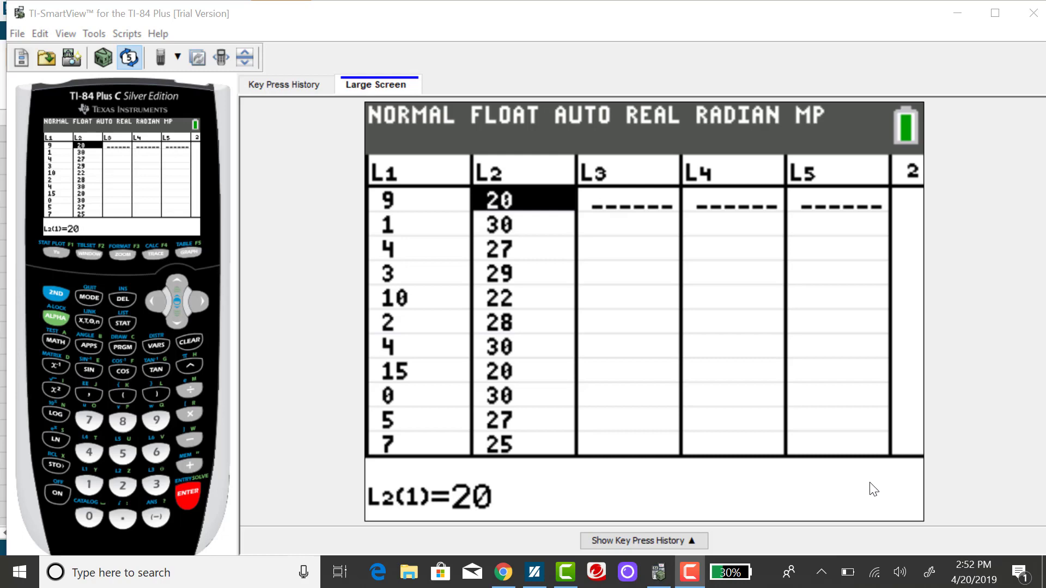
mouse_move(250, 201)
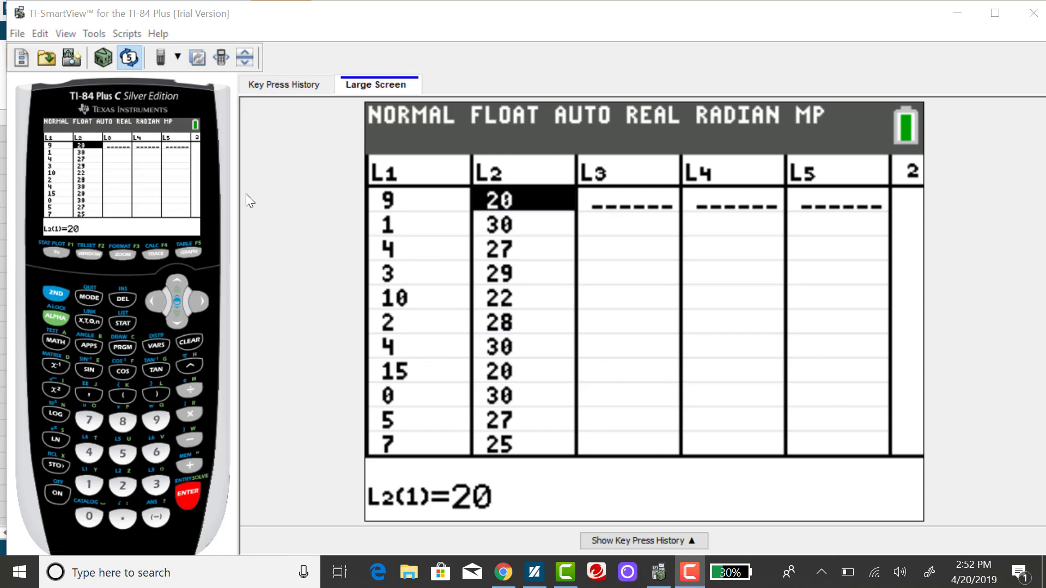
mouse_move(78, 280)
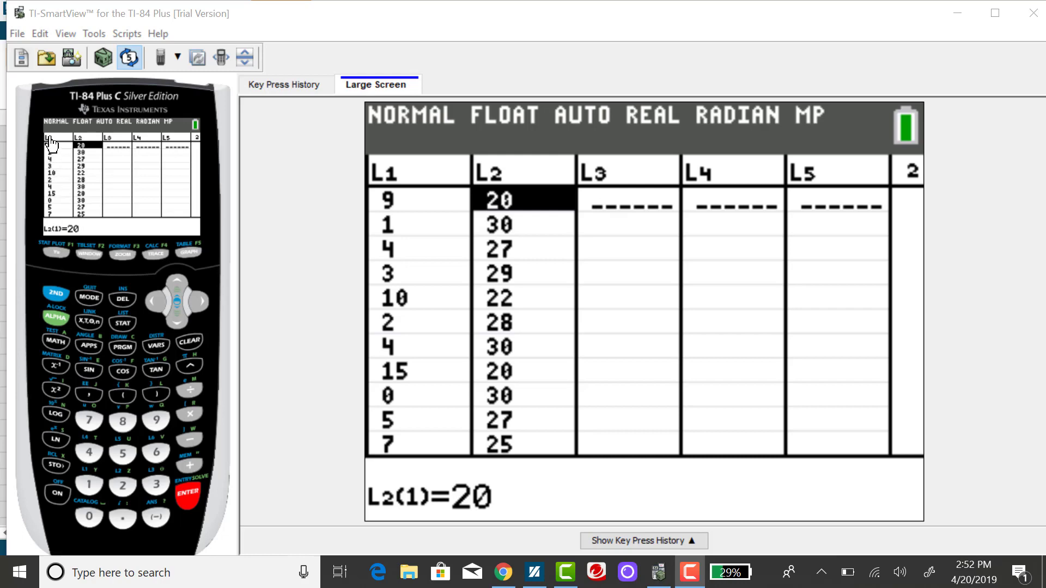
mouse_move(57, 240)
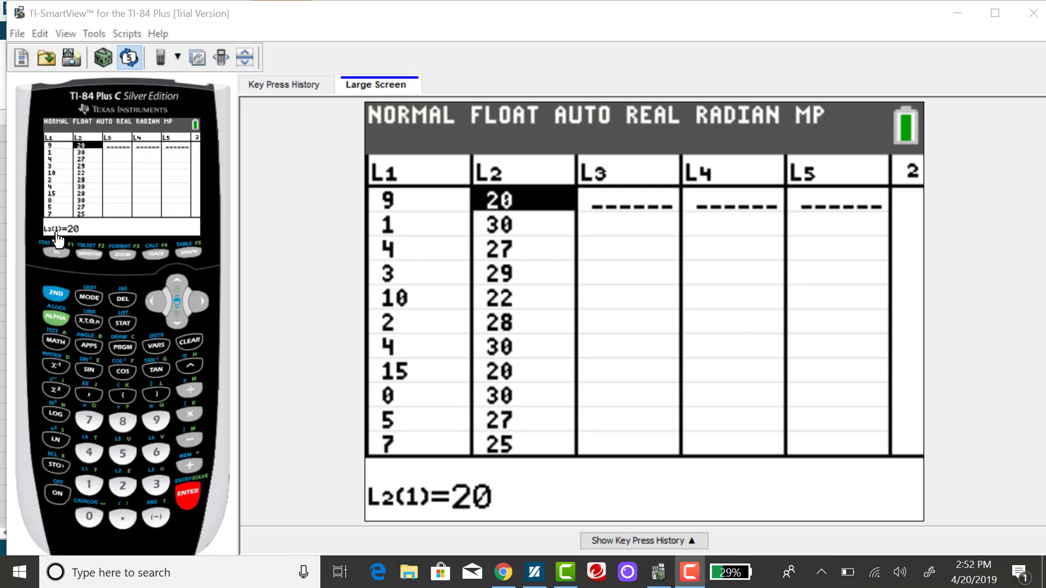
mouse_move(87, 181)
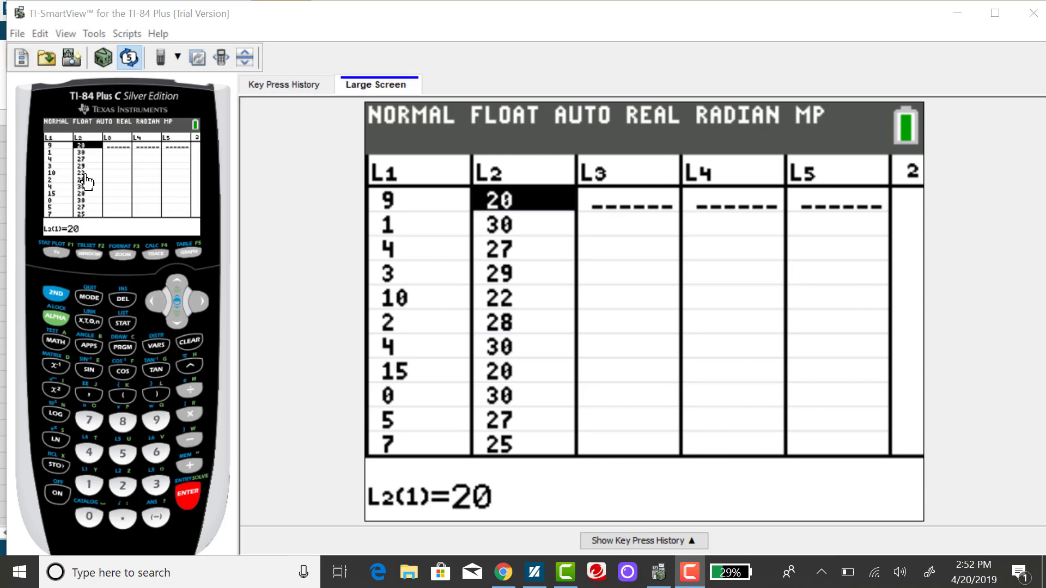
mouse_move(106, 249)
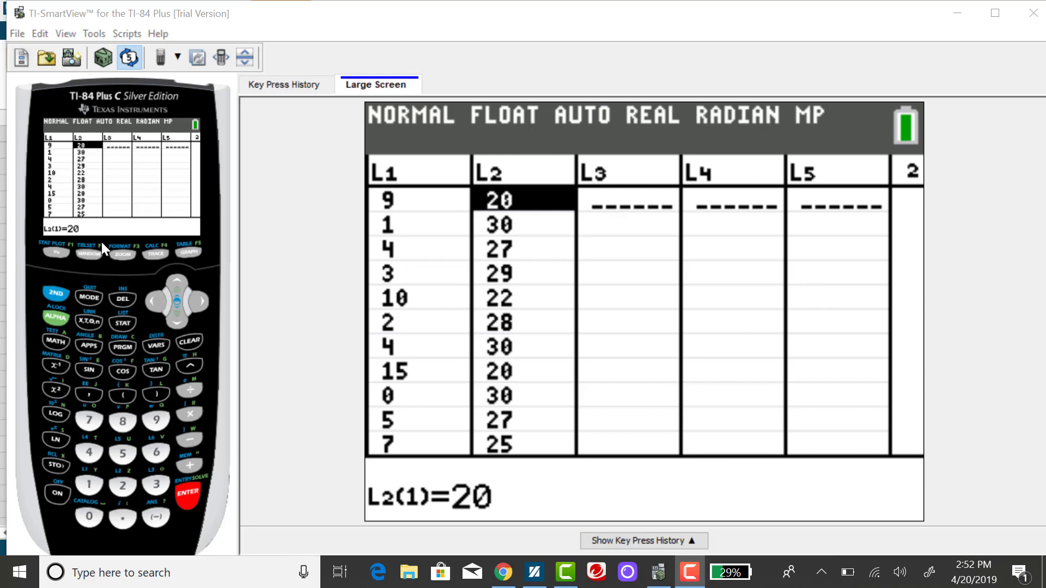
mouse_move(107, 245)
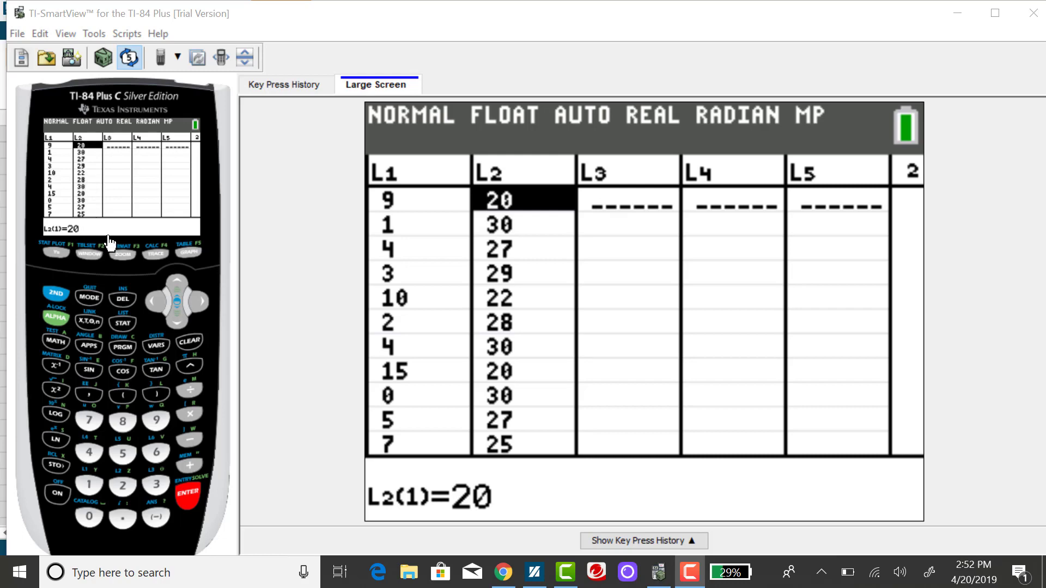
mouse_move(115, 246)
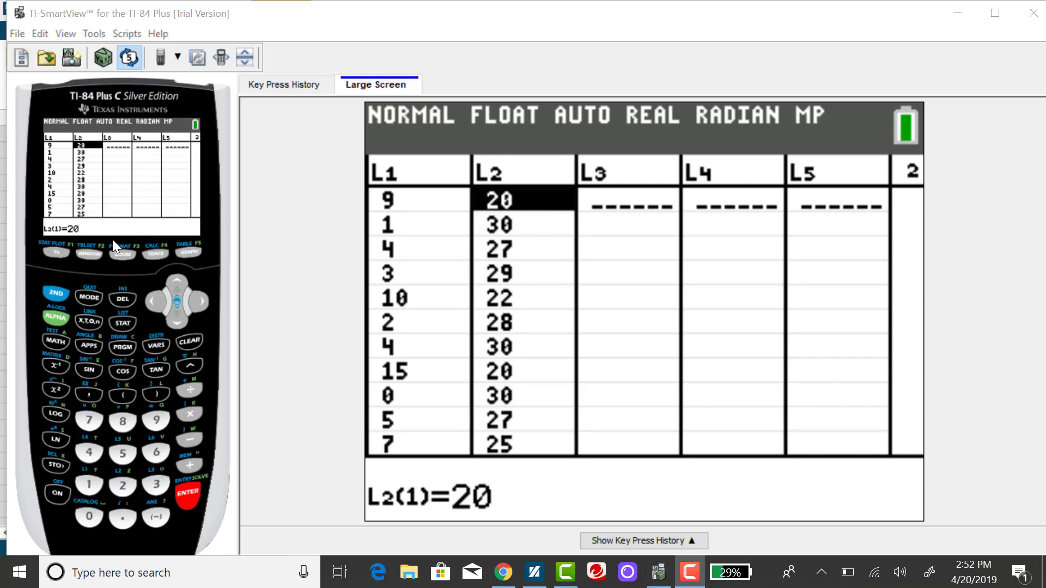
mouse_move(150, 248)
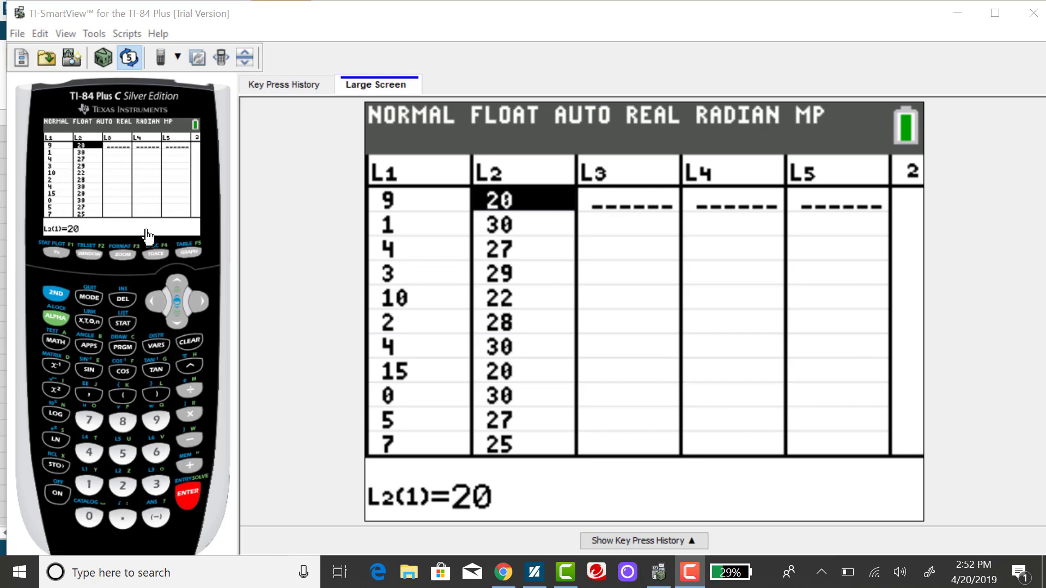
mouse_move(158, 240)
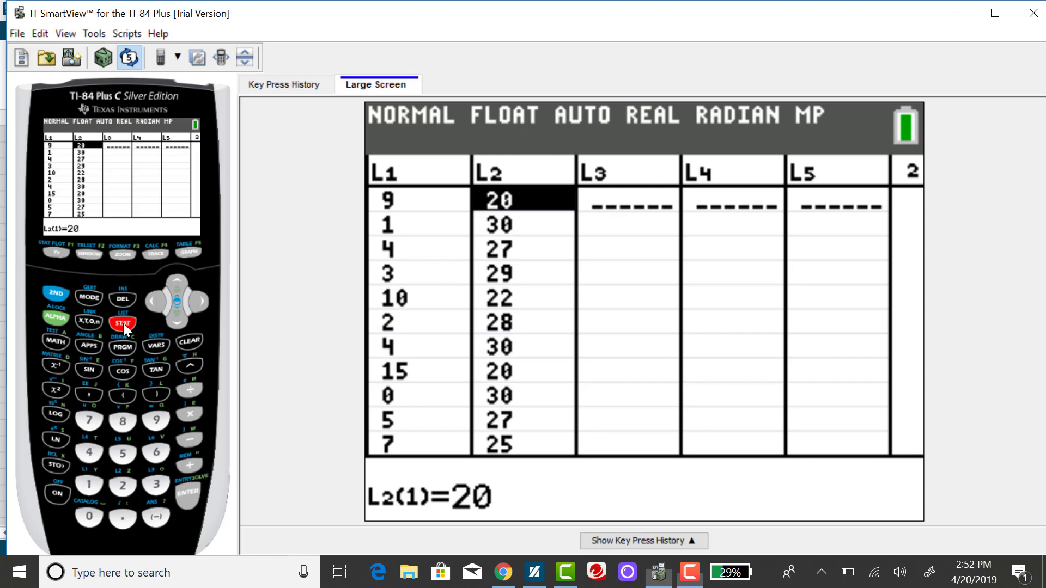
- Open the STAT menu's CALC list of statistical calculations
click(122, 323)
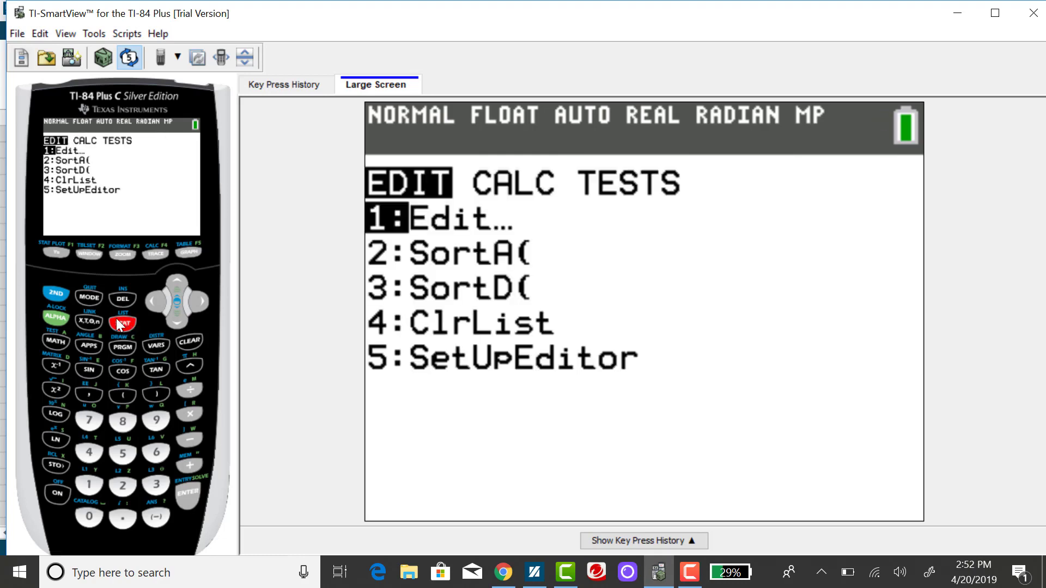
mouse_move(203, 311)
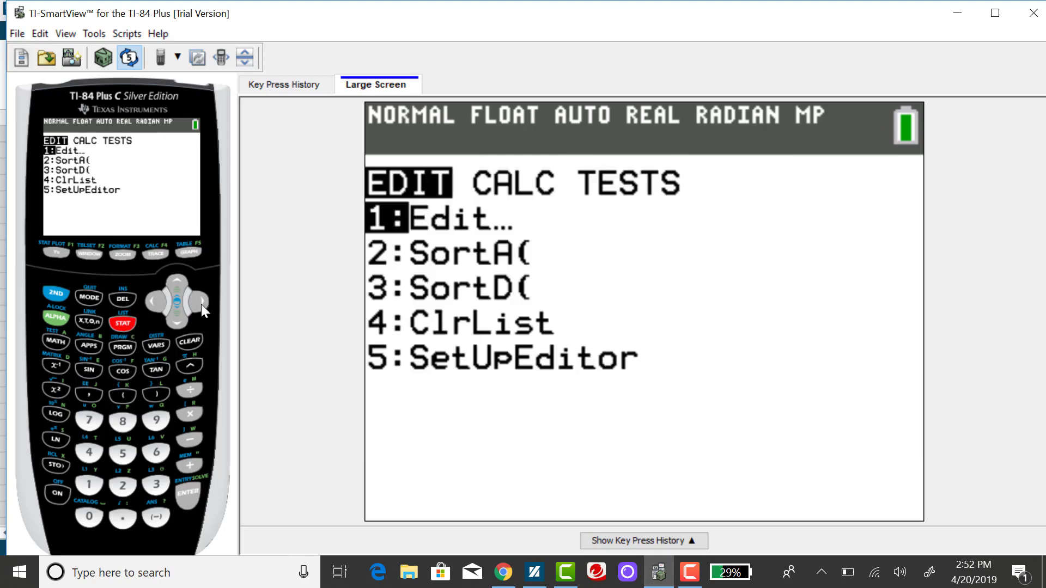
click(198, 301)
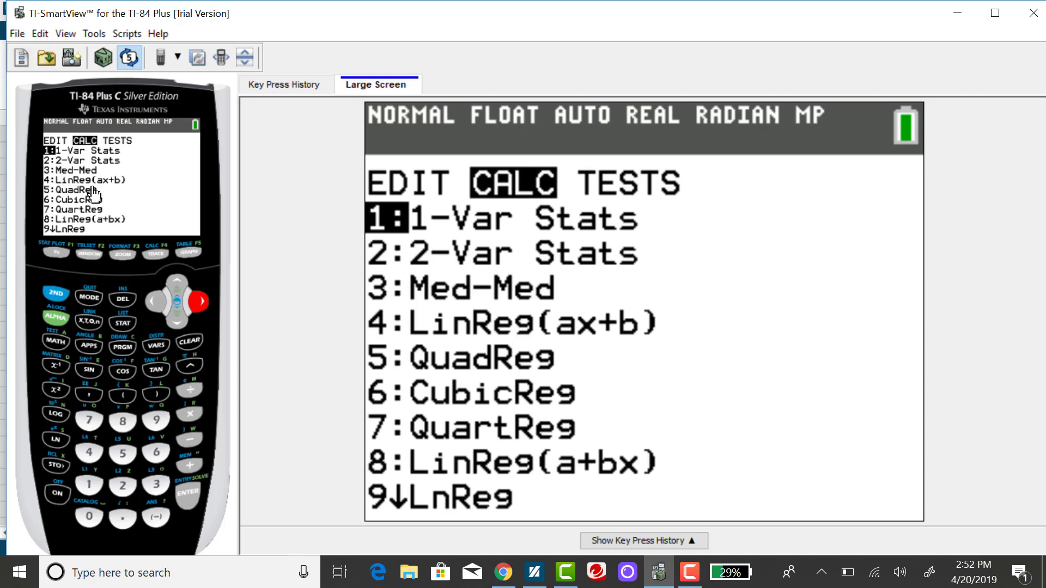
mouse_move(89, 457)
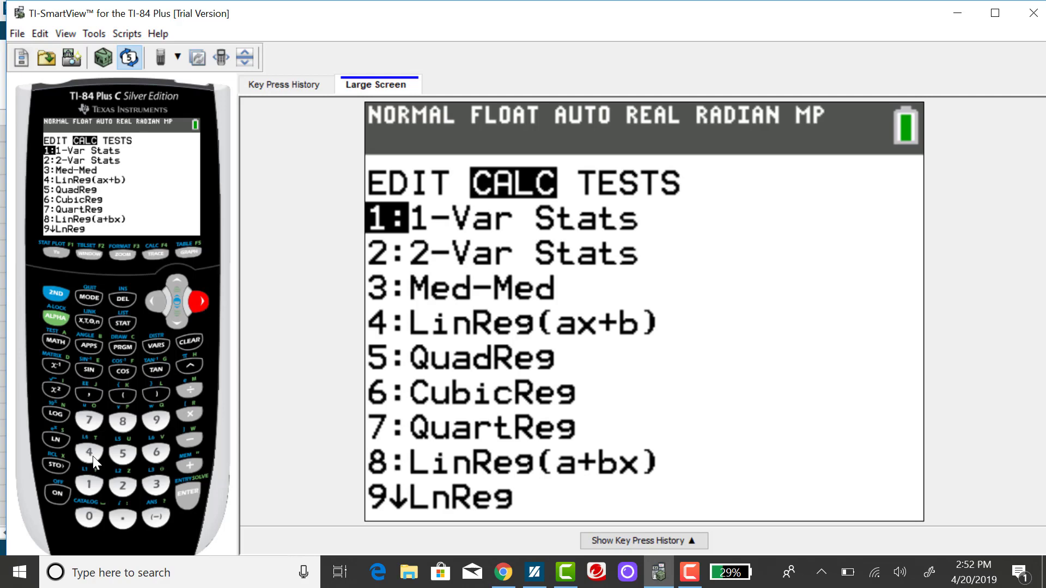
- Pick LinReg(ax+b) with Xlist L1 and Ylist L2, moving to Calculate
click(88, 452)
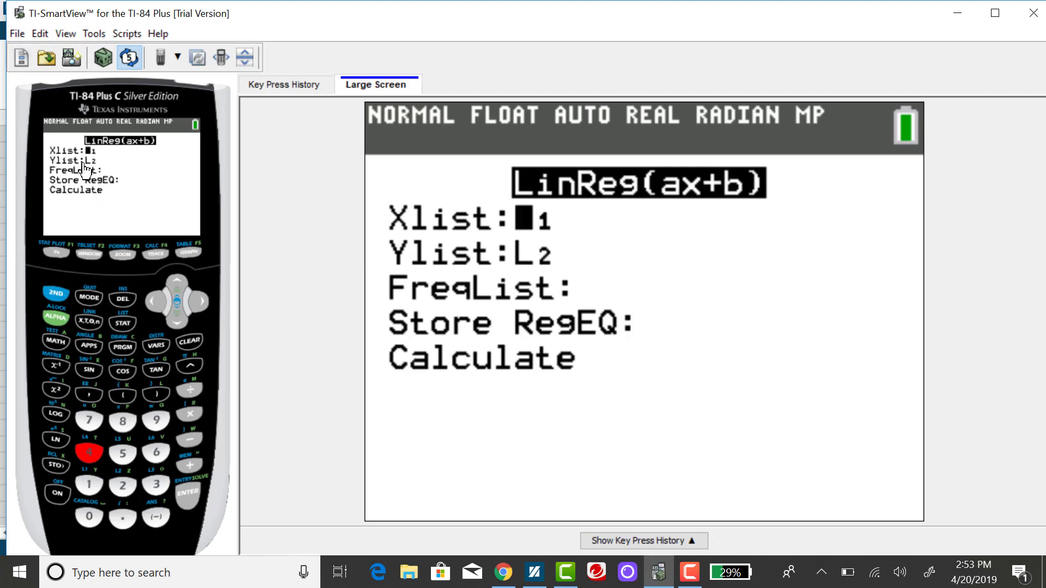
mouse_move(99, 153)
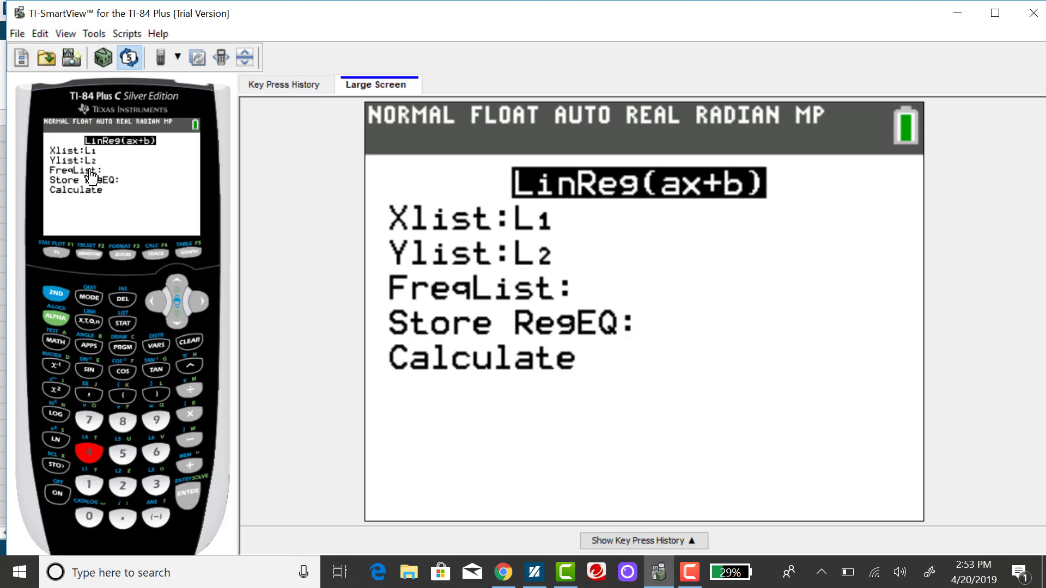
mouse_move(93, 169)
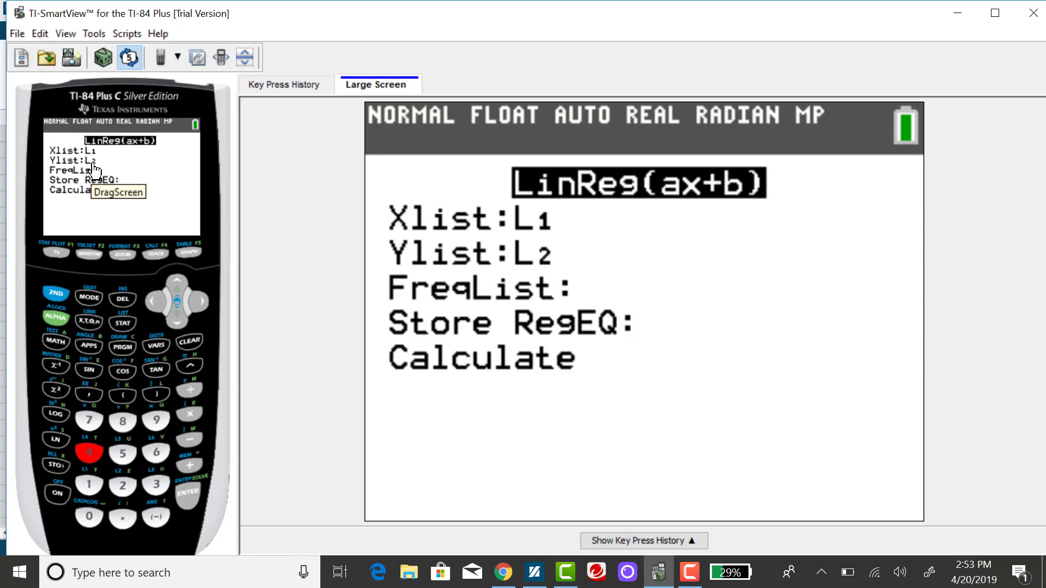
mouse_move(75, 164)
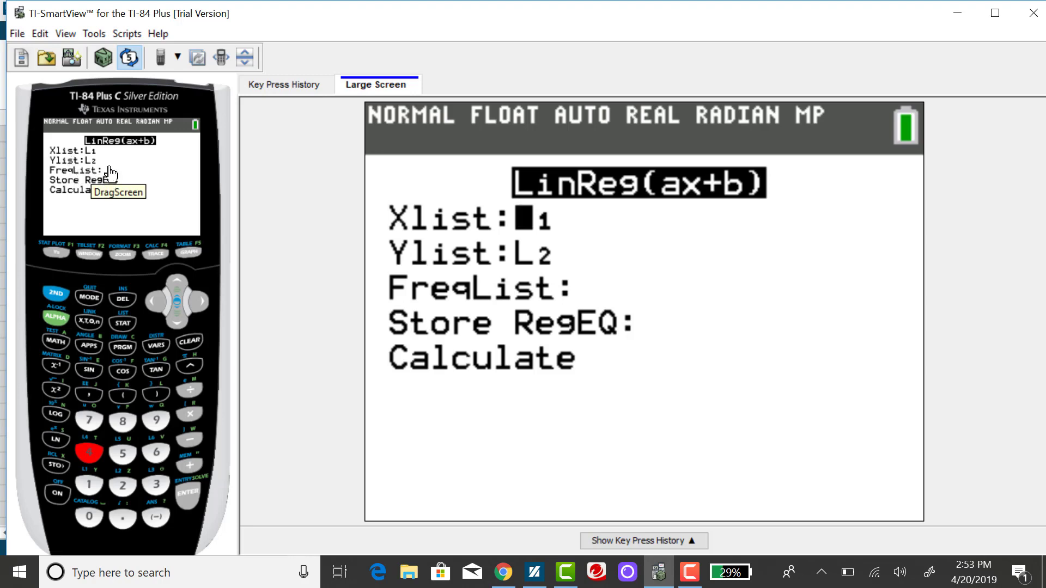
mouse_move(188, 335)
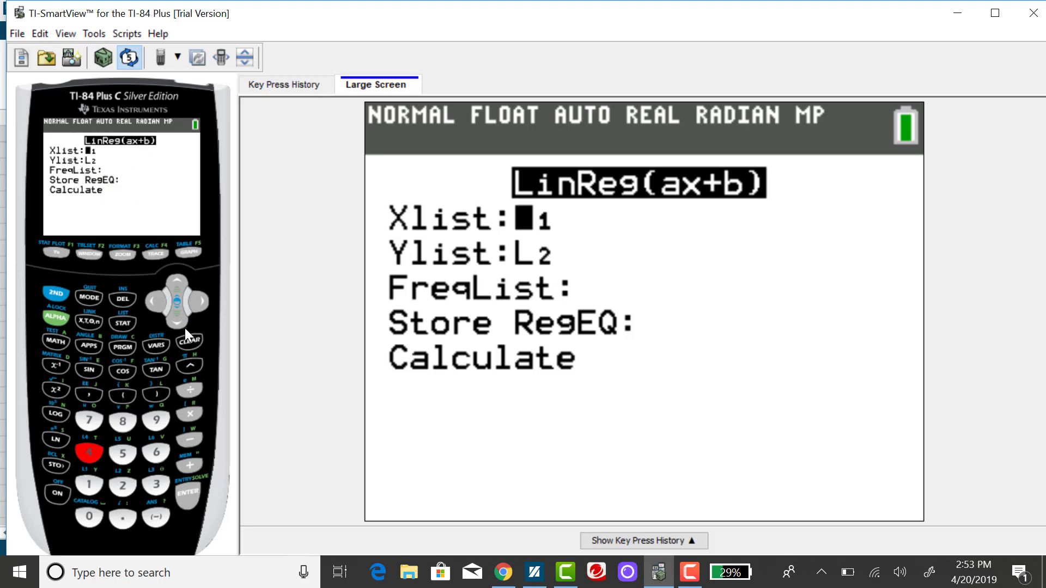
click(176, 324)
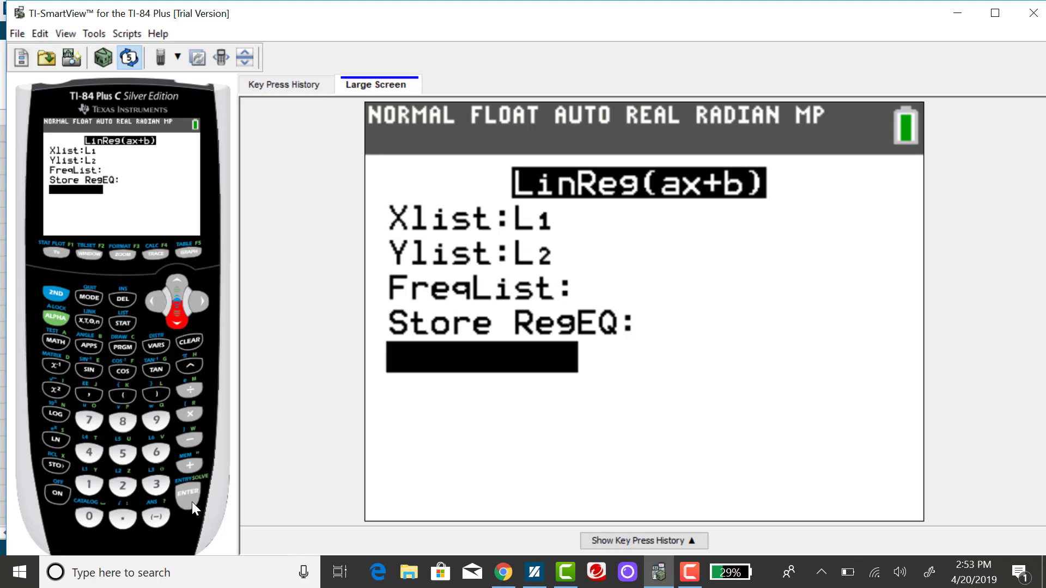
- Calculate LinReg(ax+b), showing a≈-0.797, b≈30.618, r²≈0.842, r≈-0.918
click(189, 492)
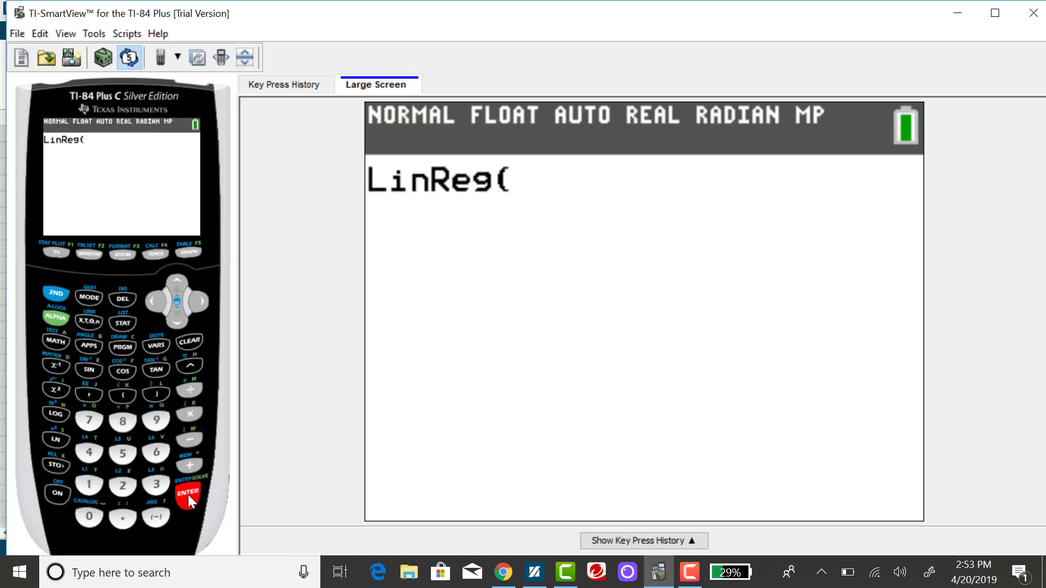
click(188, 493)
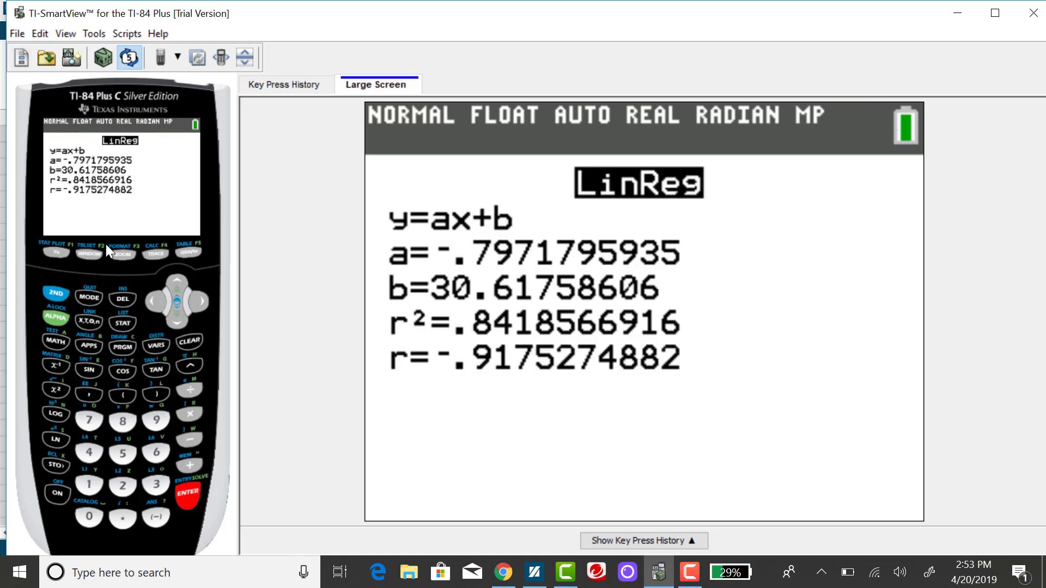
mouse_move(56, 163)
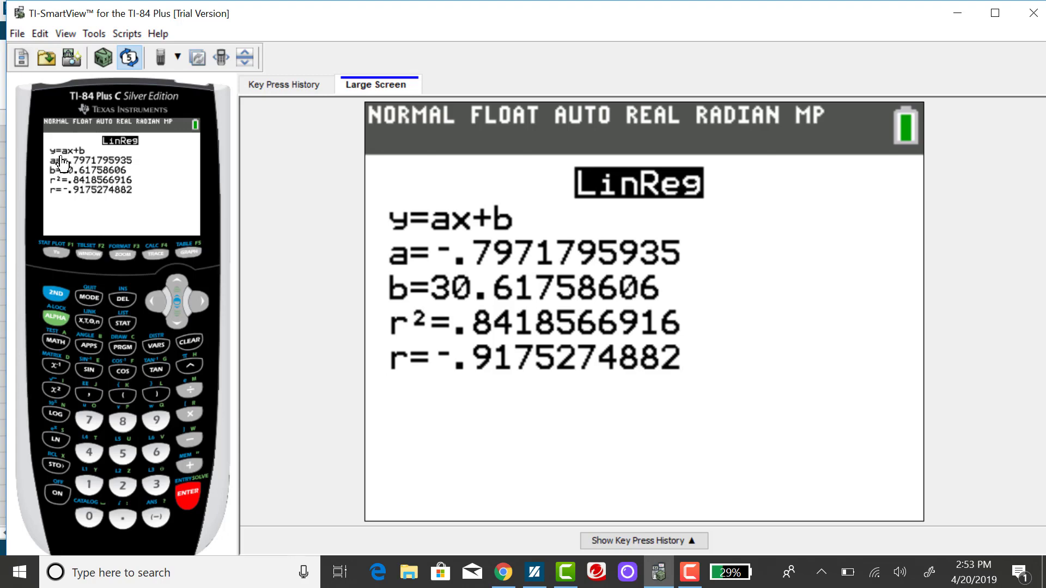
click(187, 493)
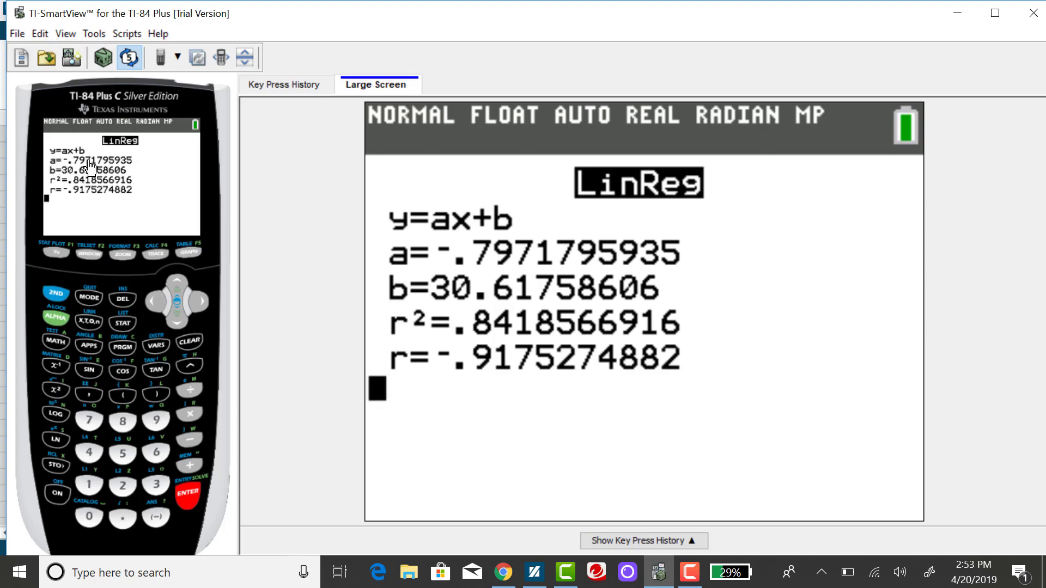
mouse_move(67, 163)
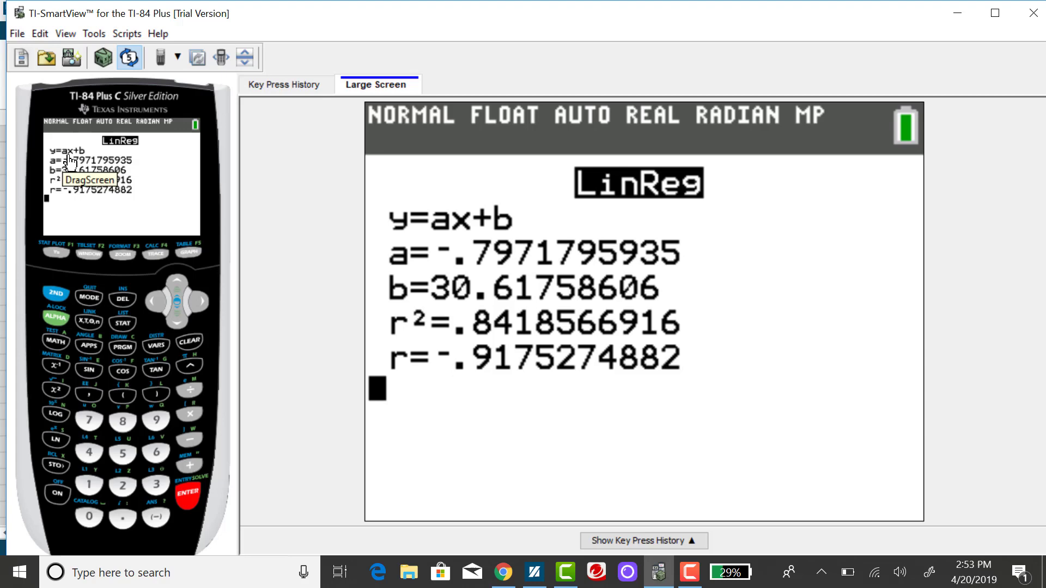
mouse_move(80, 160)
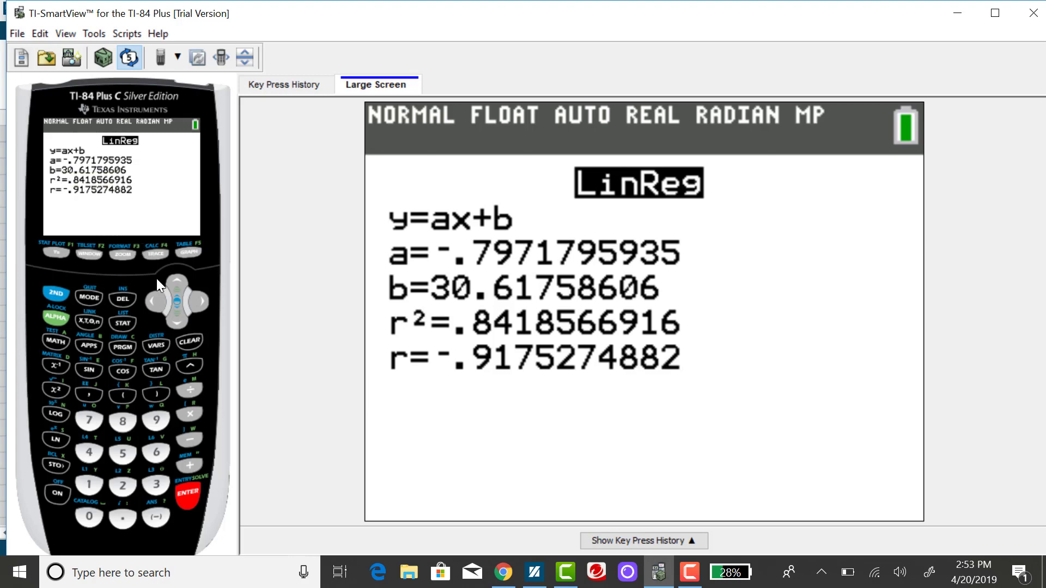
mouse_move(113, 221)
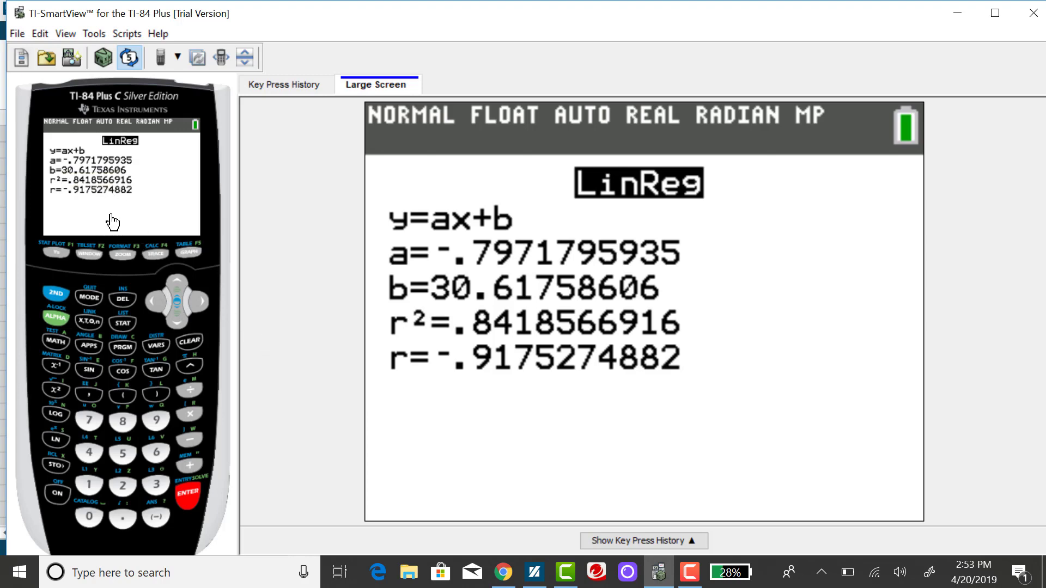
mouse_move(83, 170)
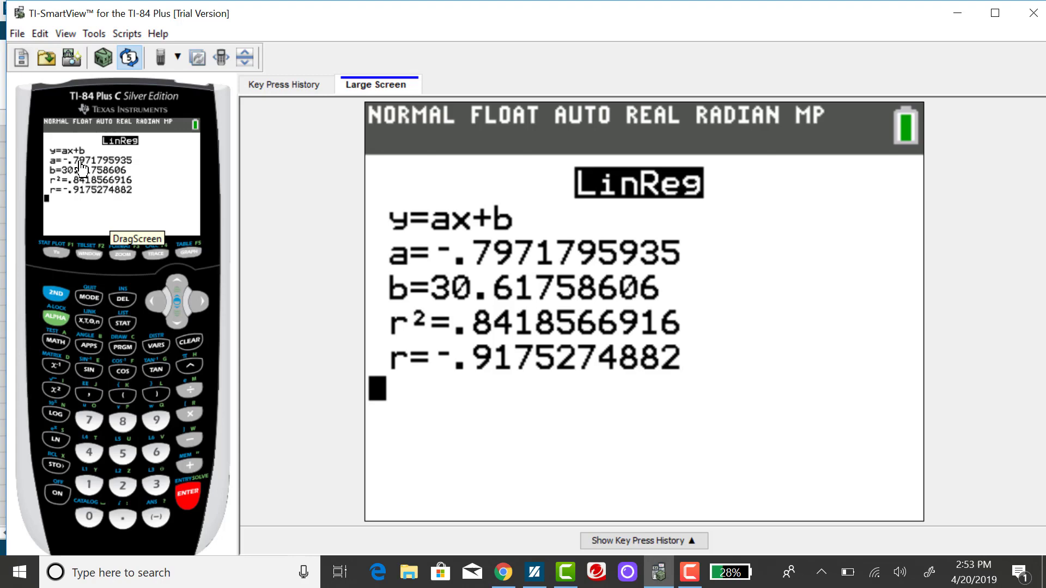
mouse_move(78, 185)
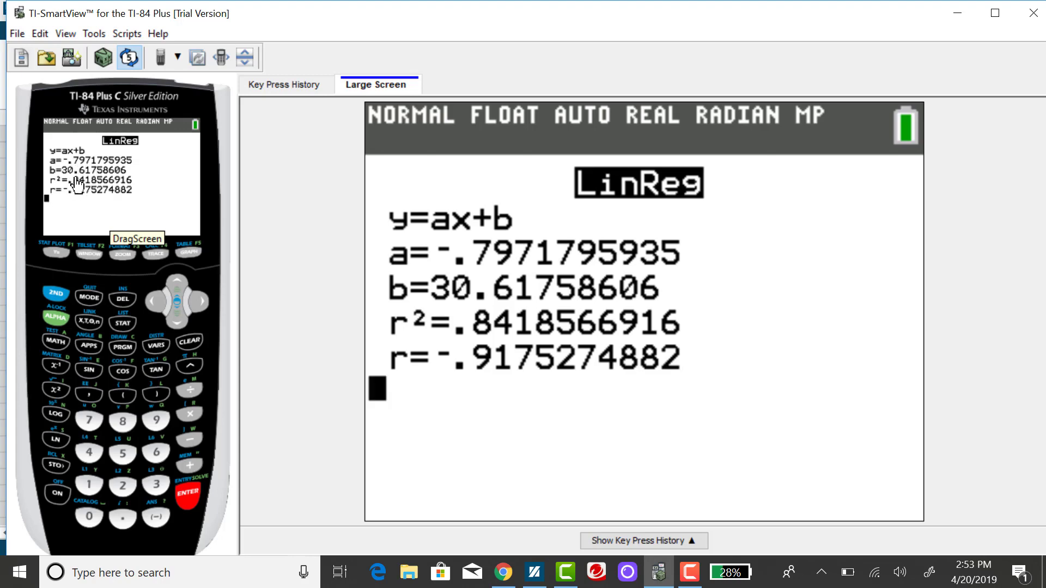
mouse_move(93, 180)
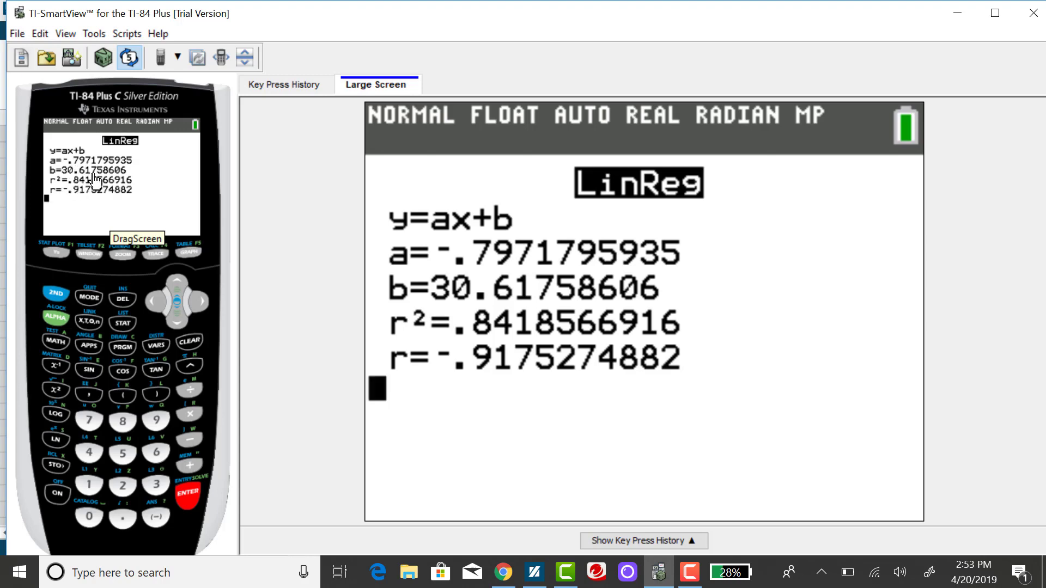
mouse_move(169, 331)
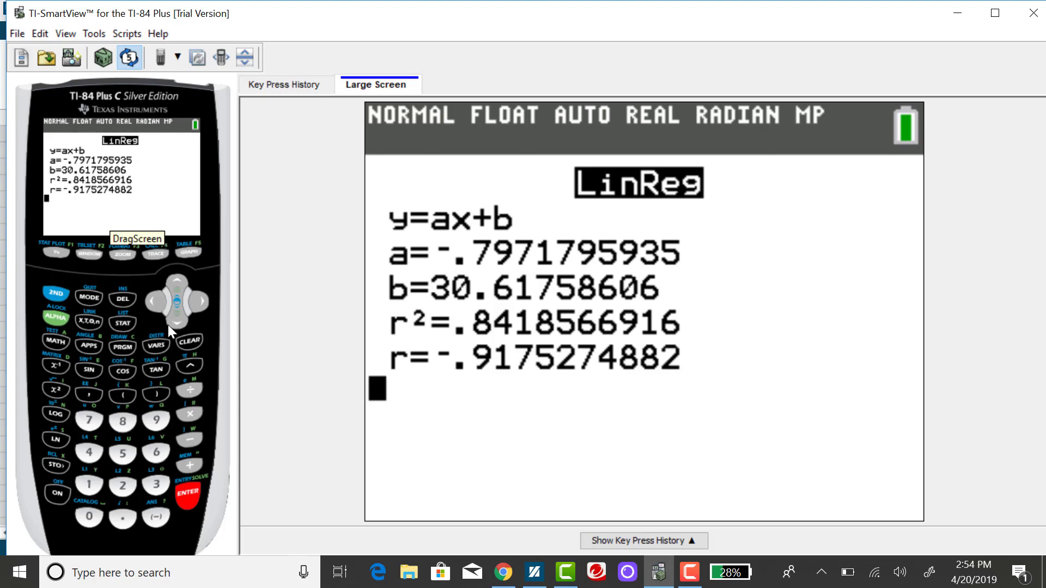
mouse_move(137, 336)
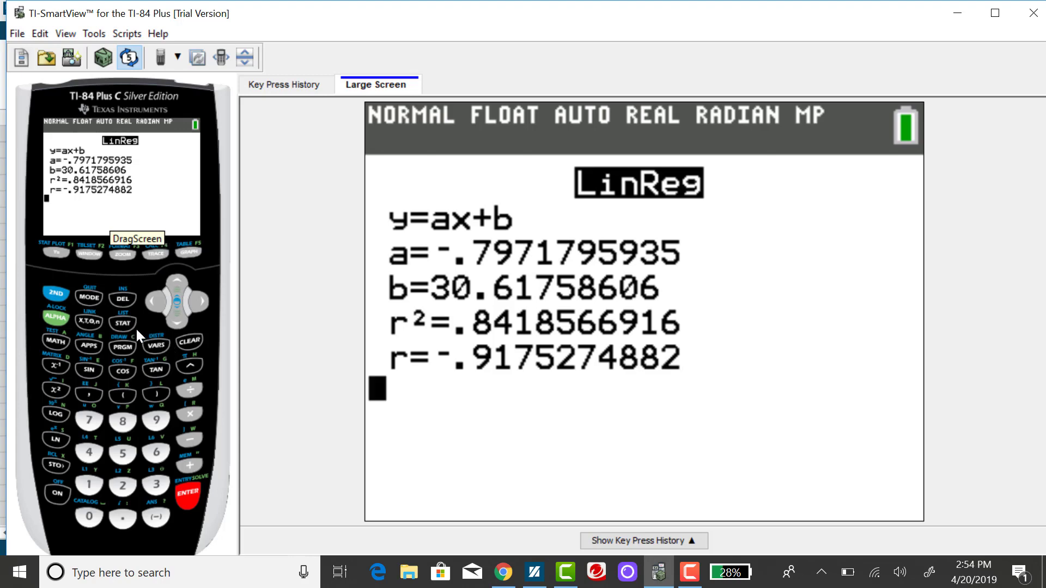
- Select F:LinRegTTest from the STAT TESTS menu
click(122, 322)
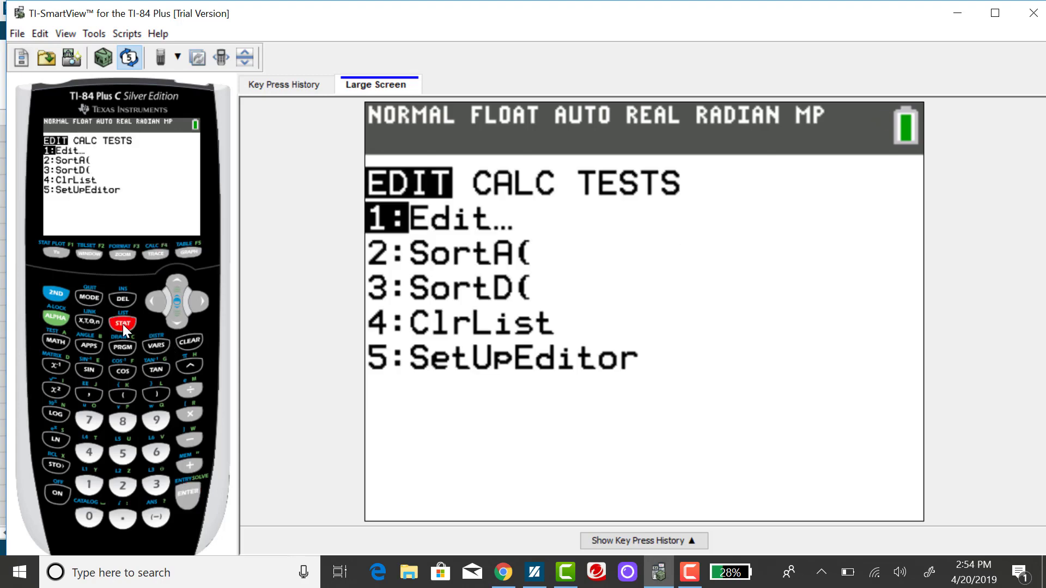
click(199, 301)
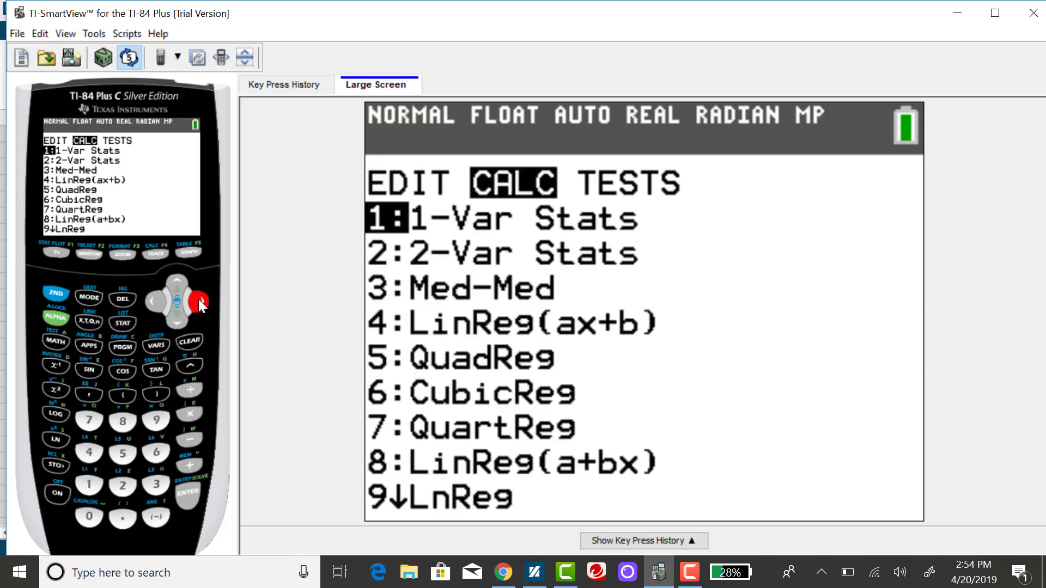
click(199, 302)
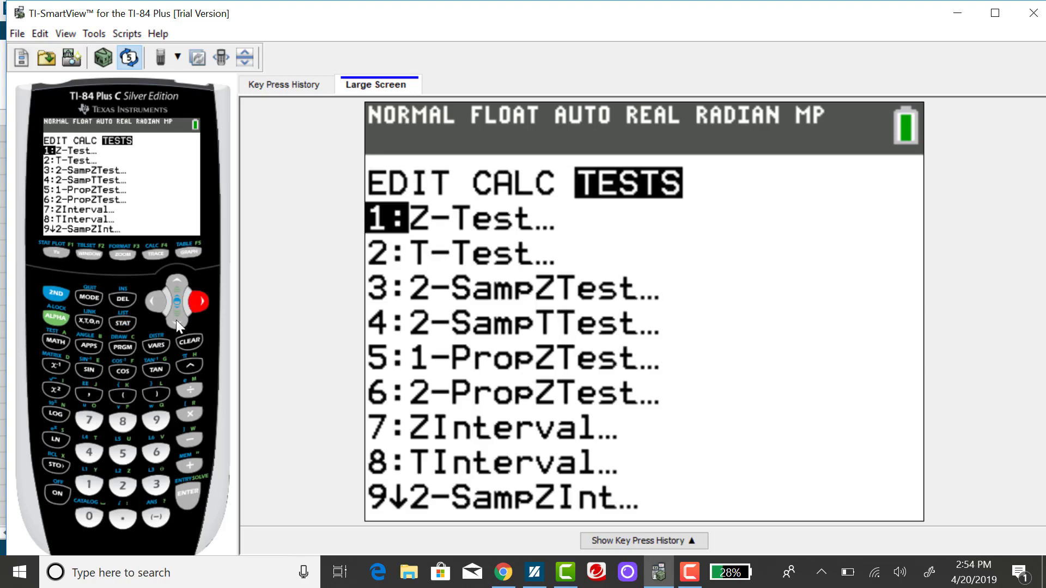
click(175, 314)
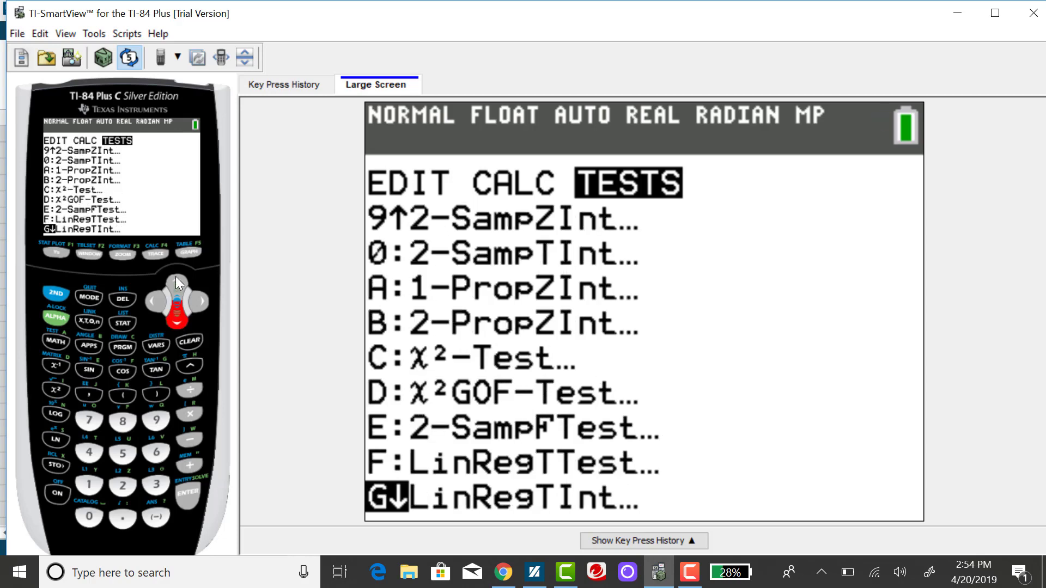
click(176, 279)
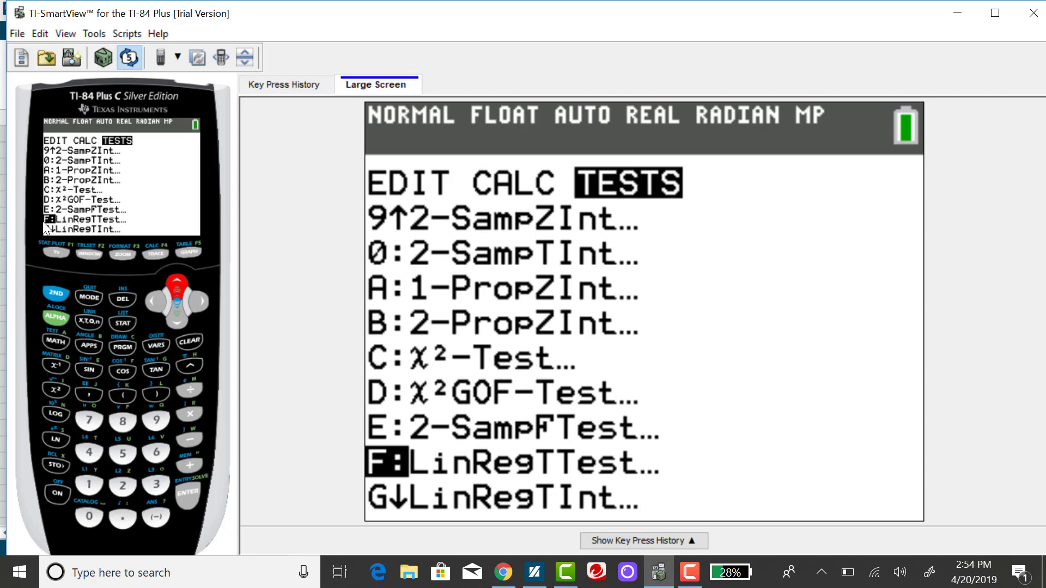
mouse_move(85, 230)
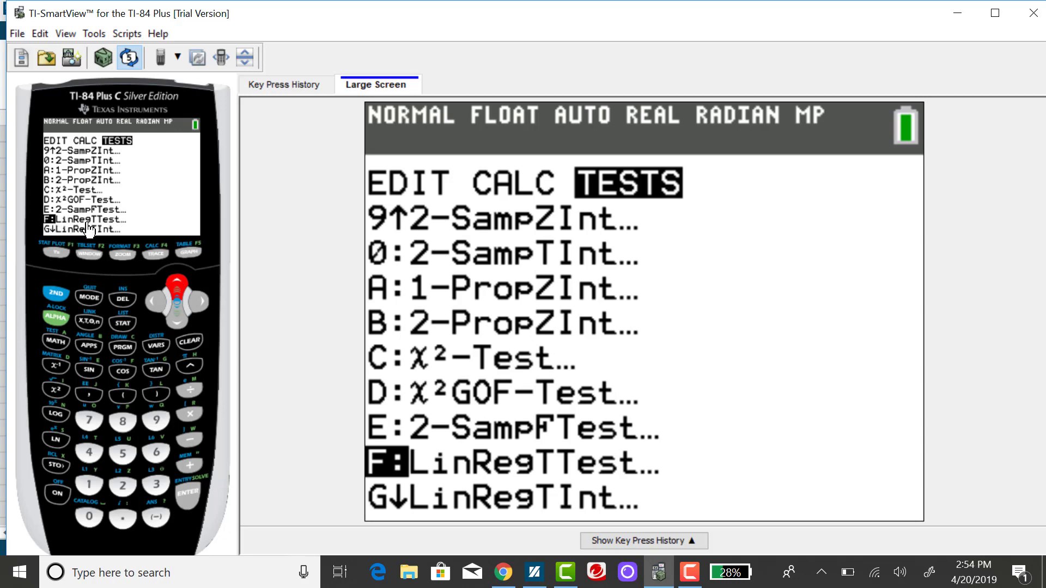
mouse_move(189, 499)
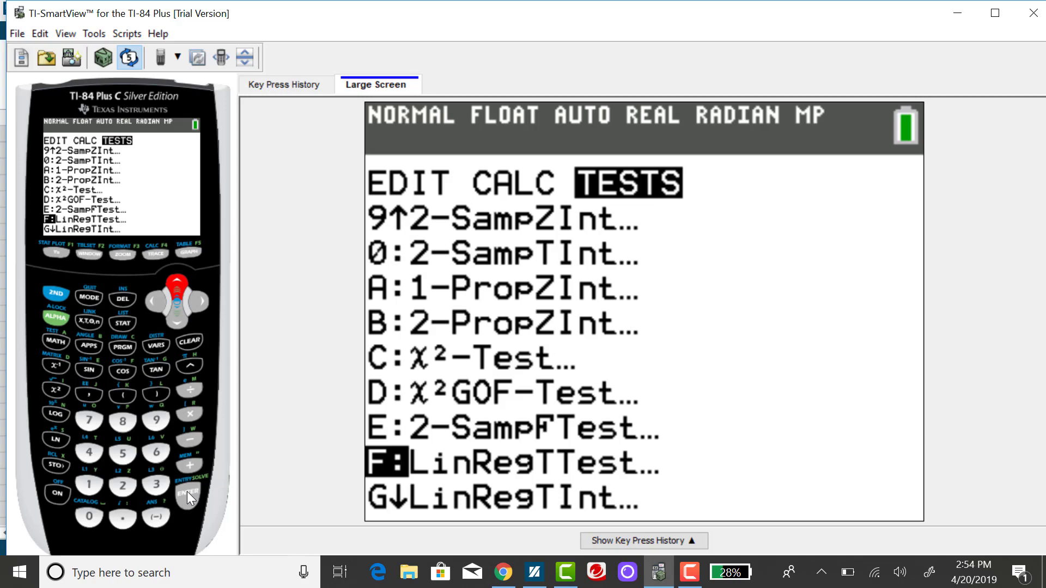
click(187, 495)
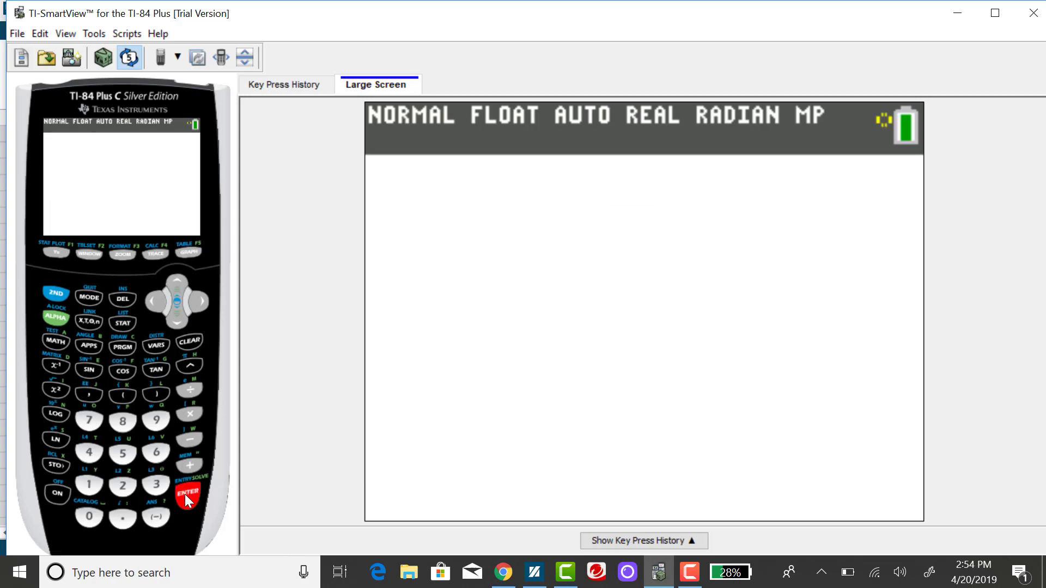
- Calculate LinRegTTest on L1, L2 with ≠0, giving t≈-7.296, p≈2.613E-5, df=10
click(188, 493)
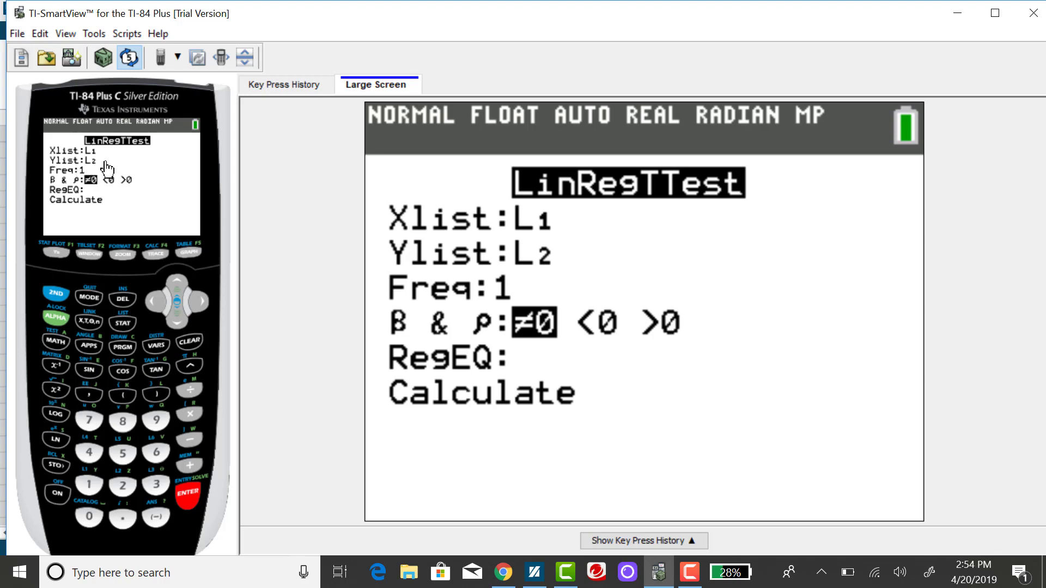
mouse_move(179, 327)
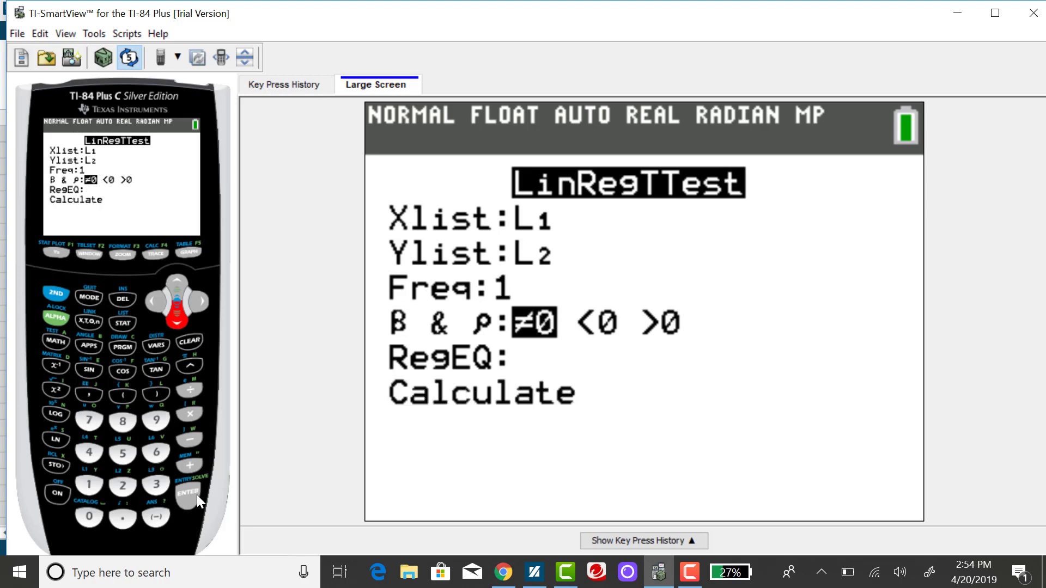
click(187, 493)
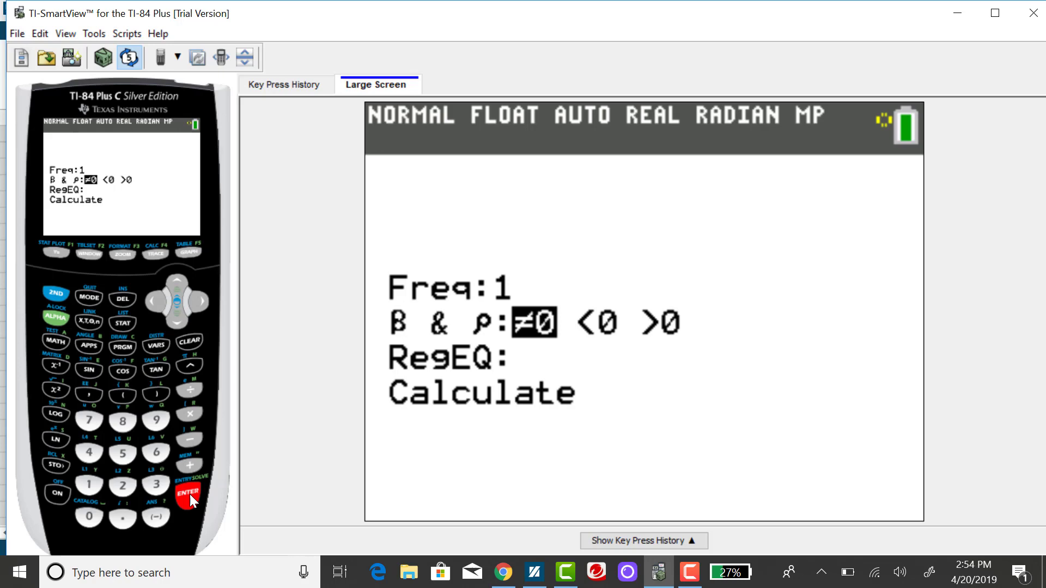
click(187, 494)
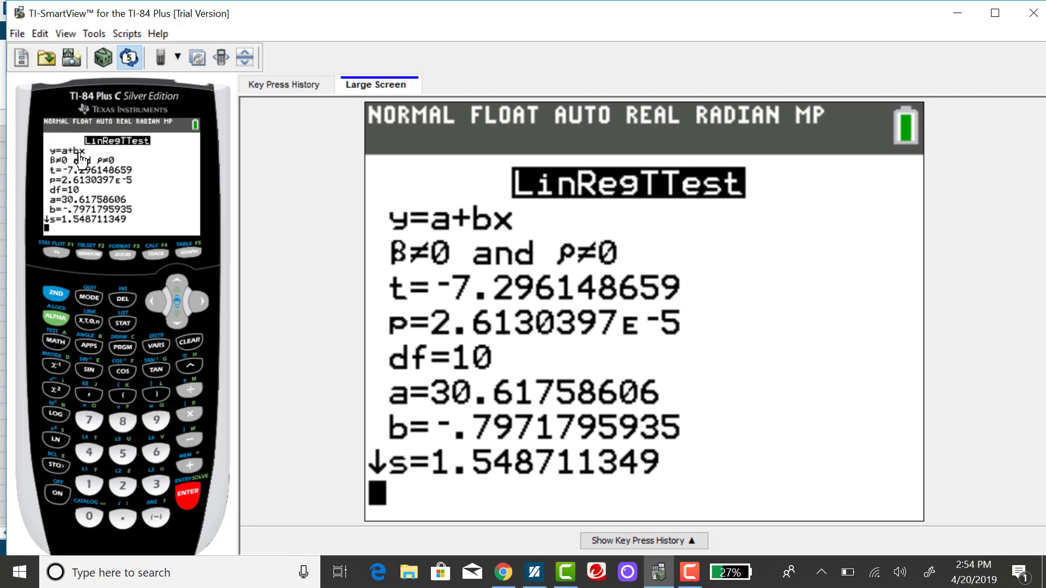
mouse_move(86, 162)
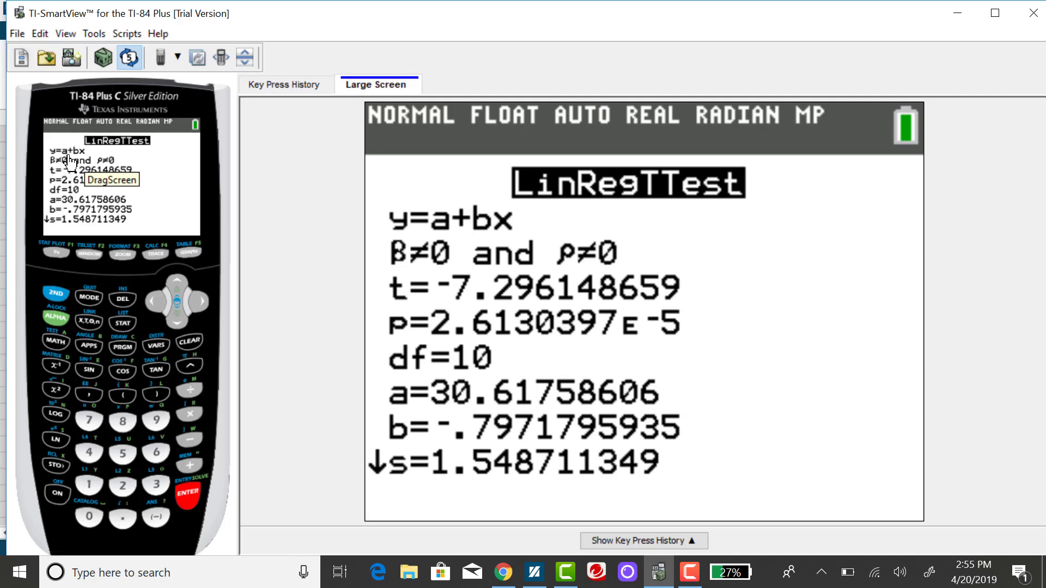
mouse_move(75, 160)
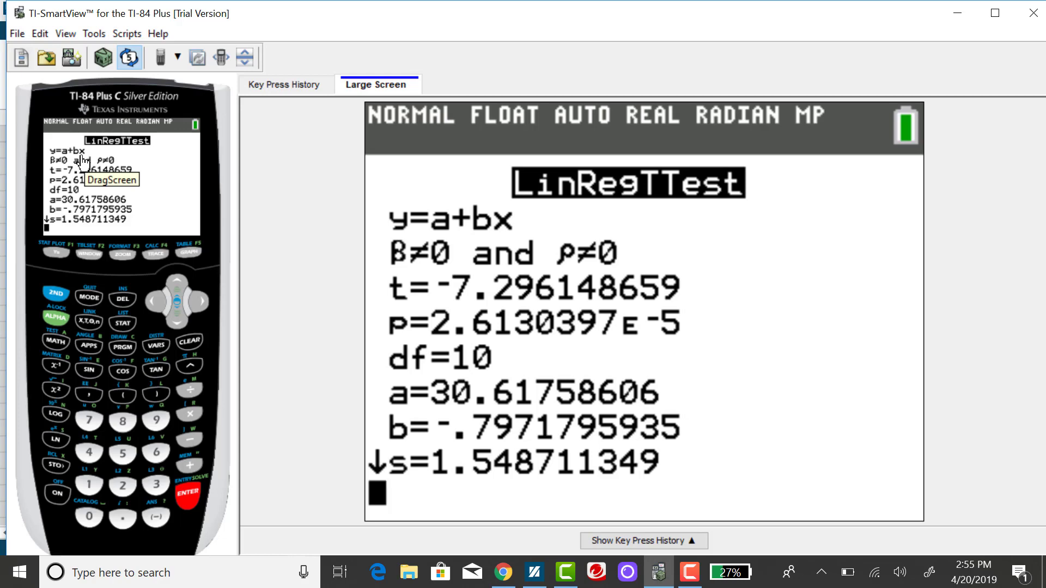
mouse_move(92, 156)
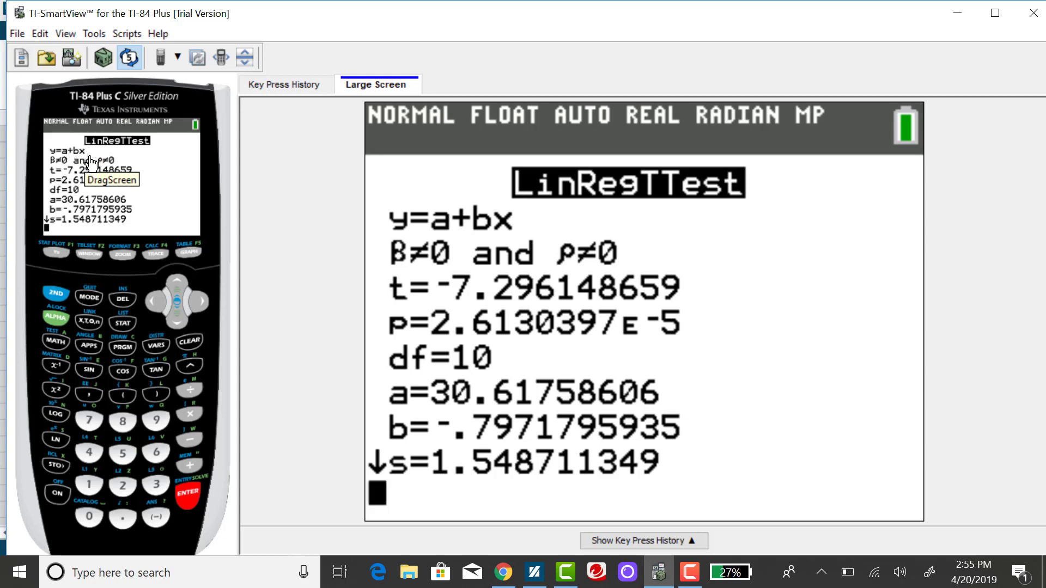
mouse_move(88, 159)
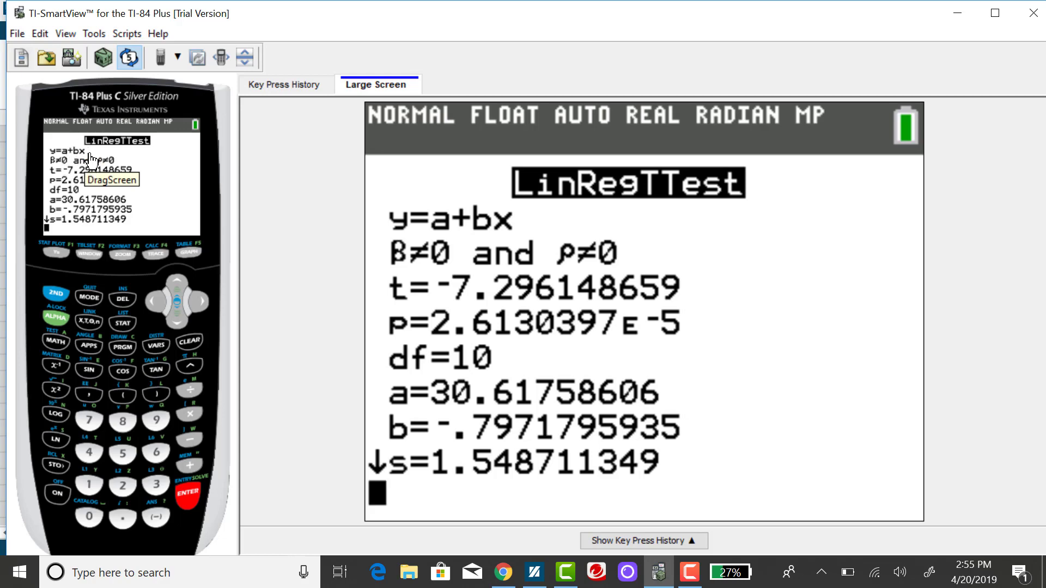
mouse_move(97, 157)
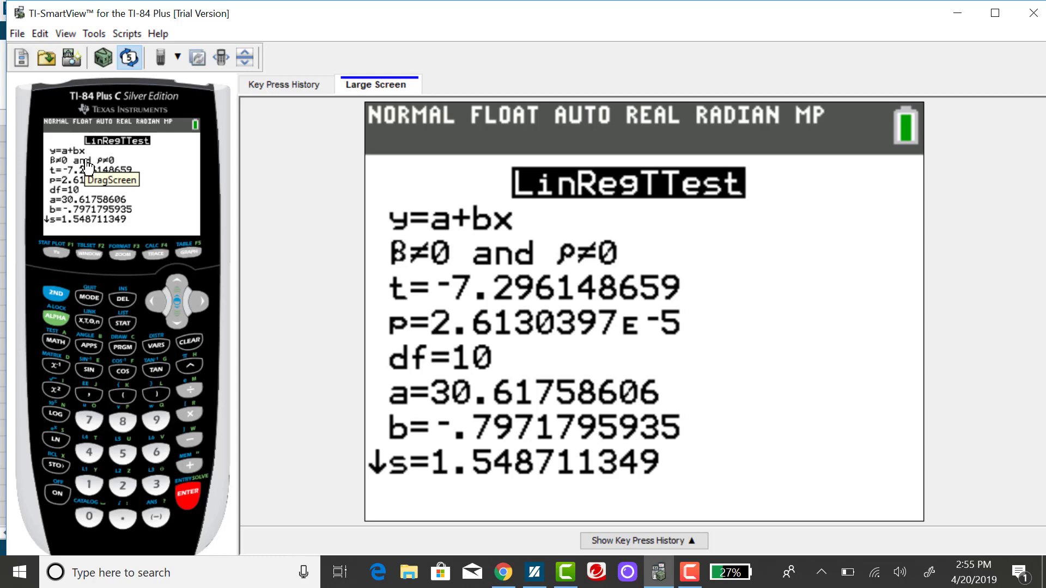
mouse_move(154, 194)
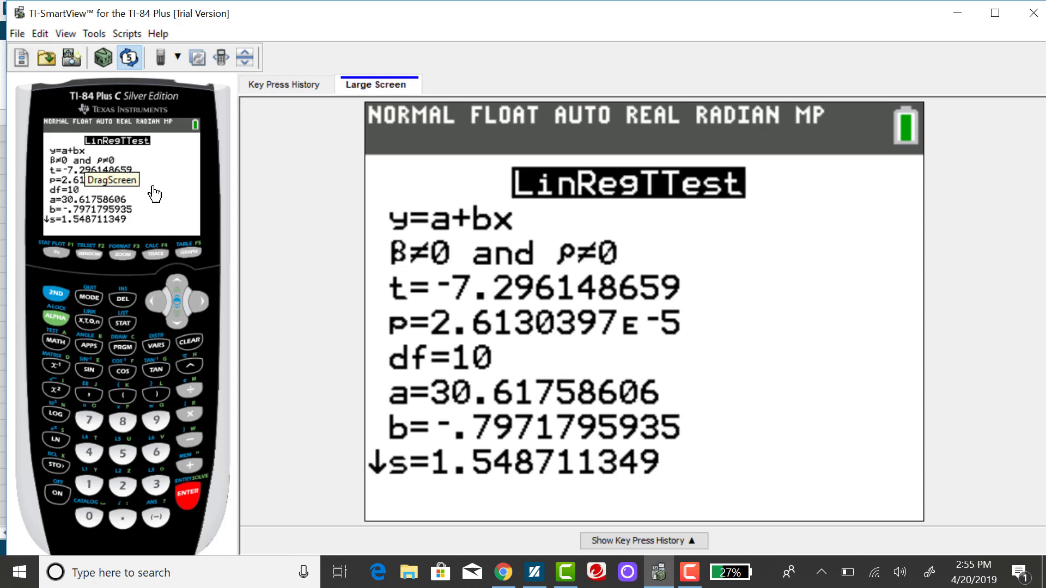
mouse_move(72, 220)
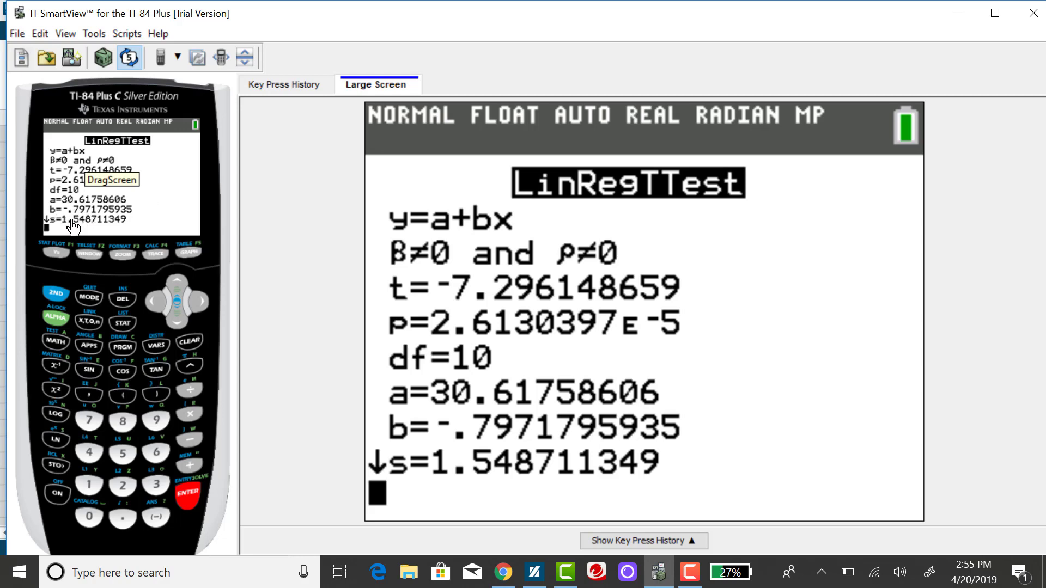
mouse_move(176, 332)
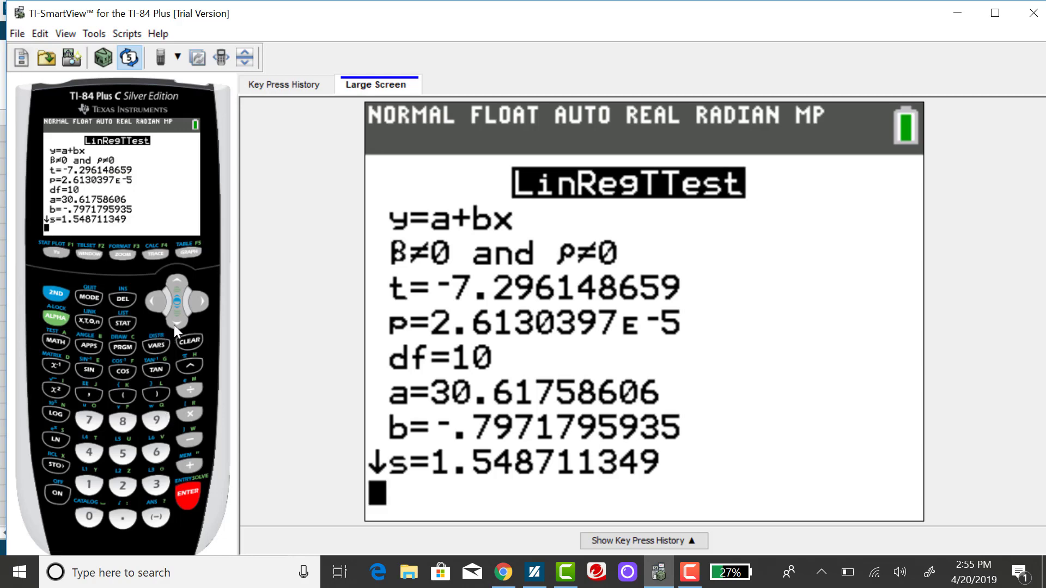